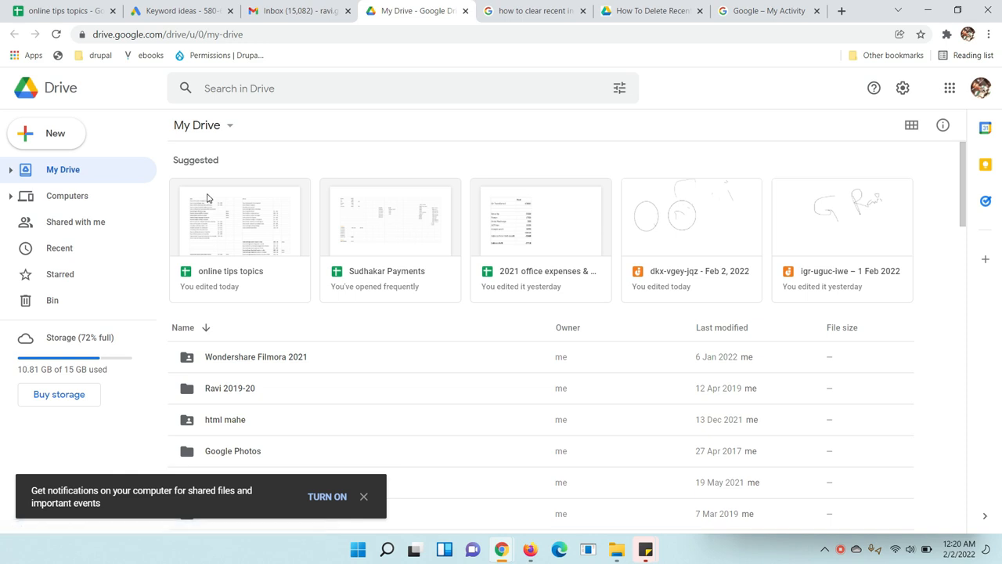
mouse_move(212, 186)
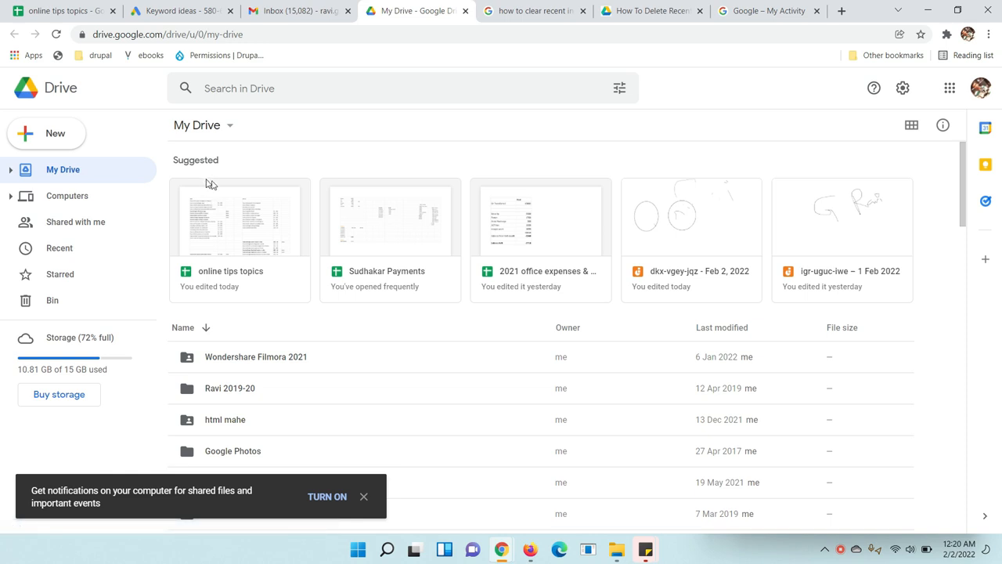
mouse_move(203, 160)
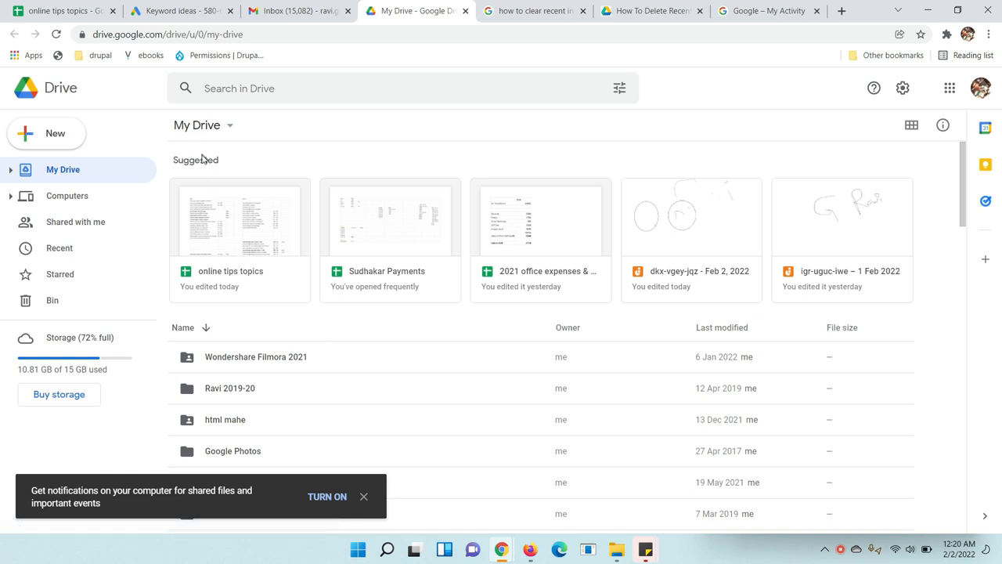
mouse_move(222, 161)
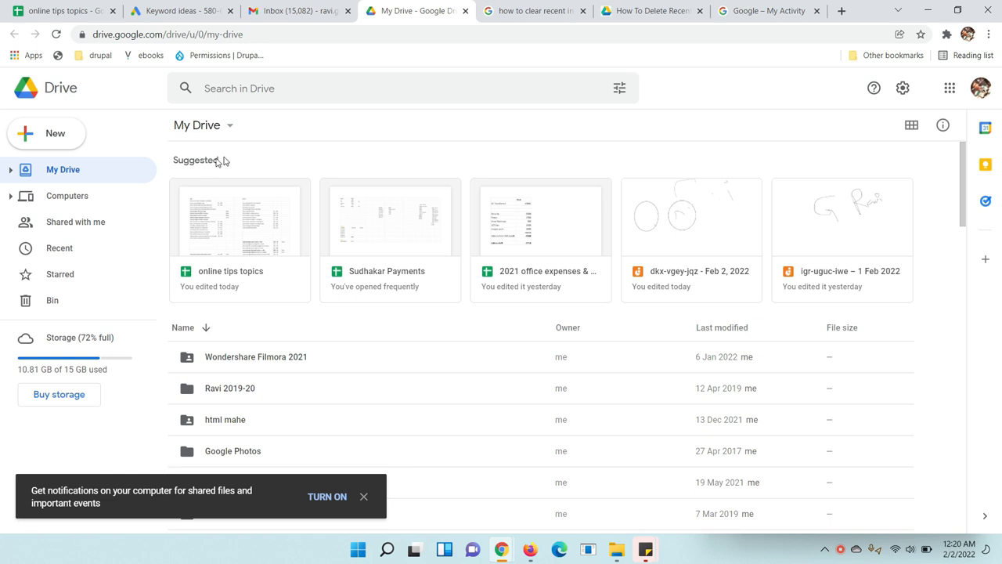
mouse_move(336, 148)
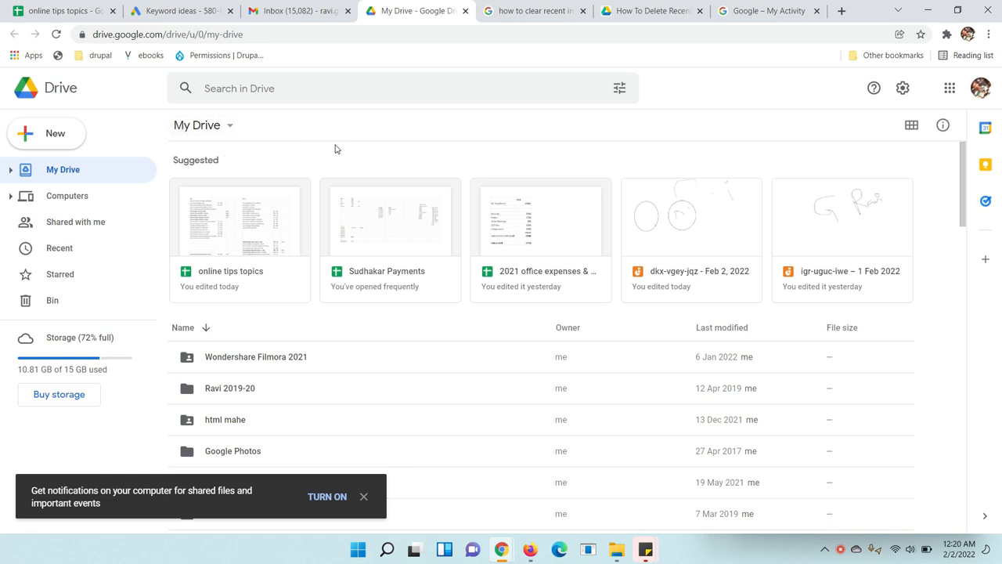
mouse_move(897, 109)
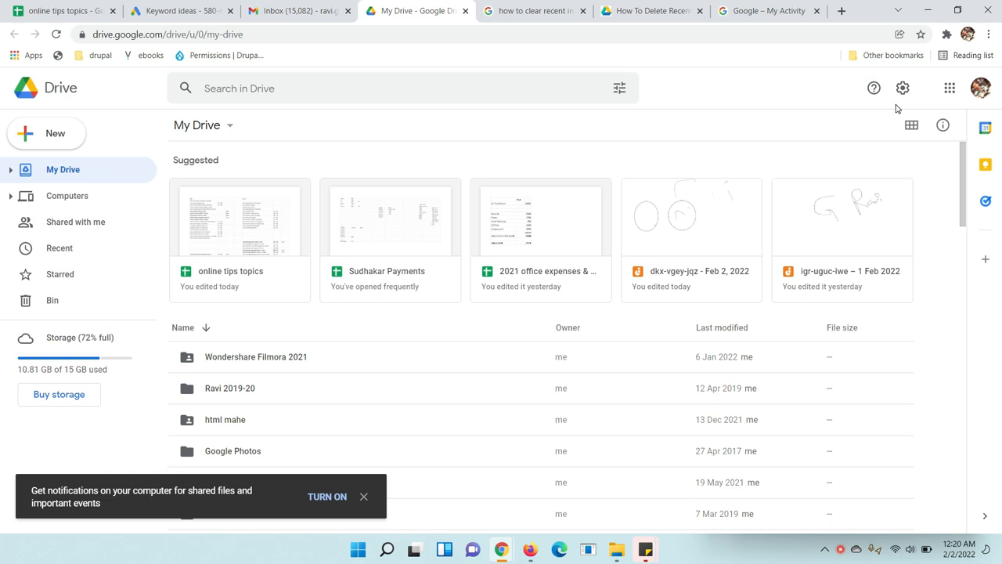
Turn off 'Show suggested files in My Drive' in Drive Settings and confirm with Done
click(902, 87)
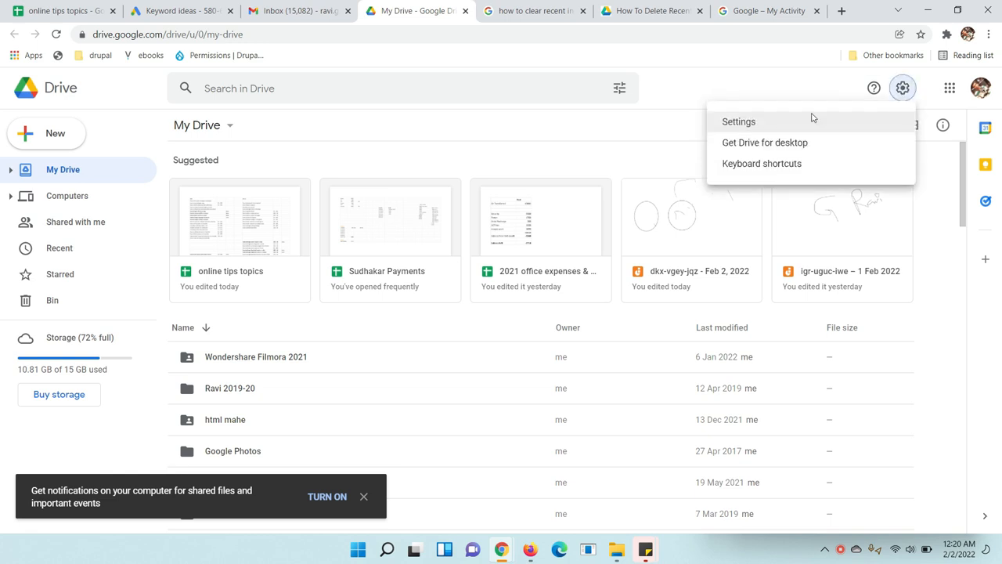
click(739, 122)
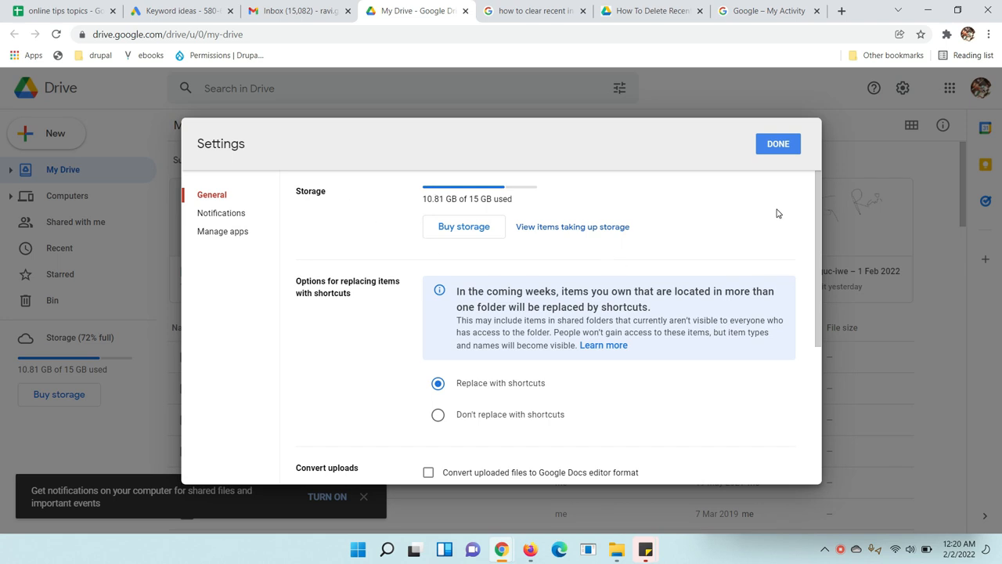
scroll(down, 3)
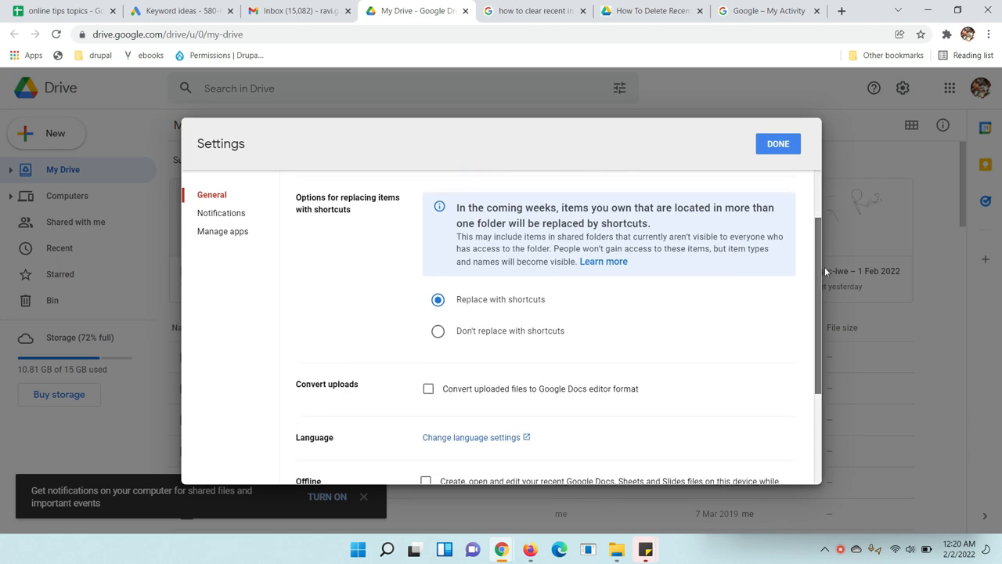
scroll(down, 3)
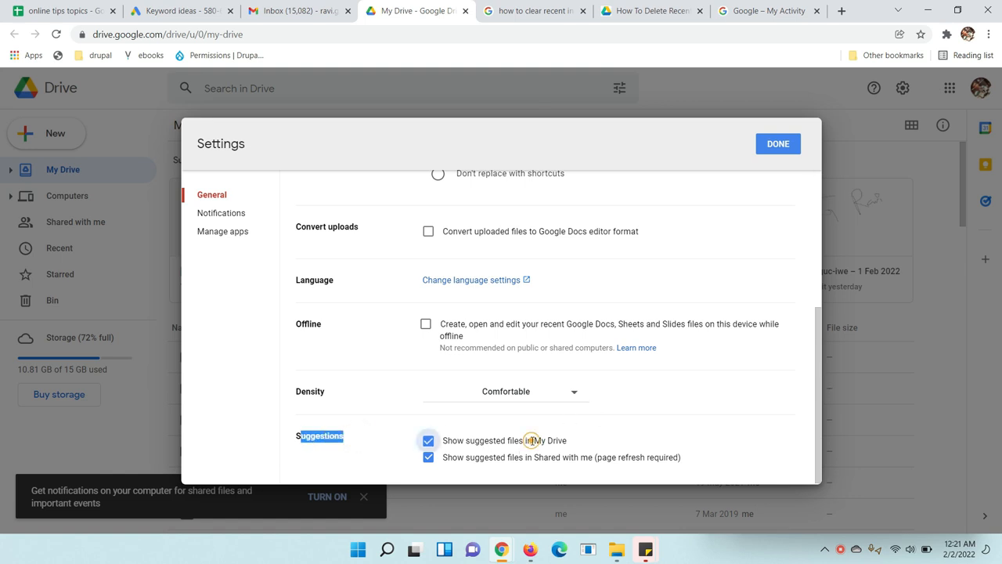
click(429, 440)
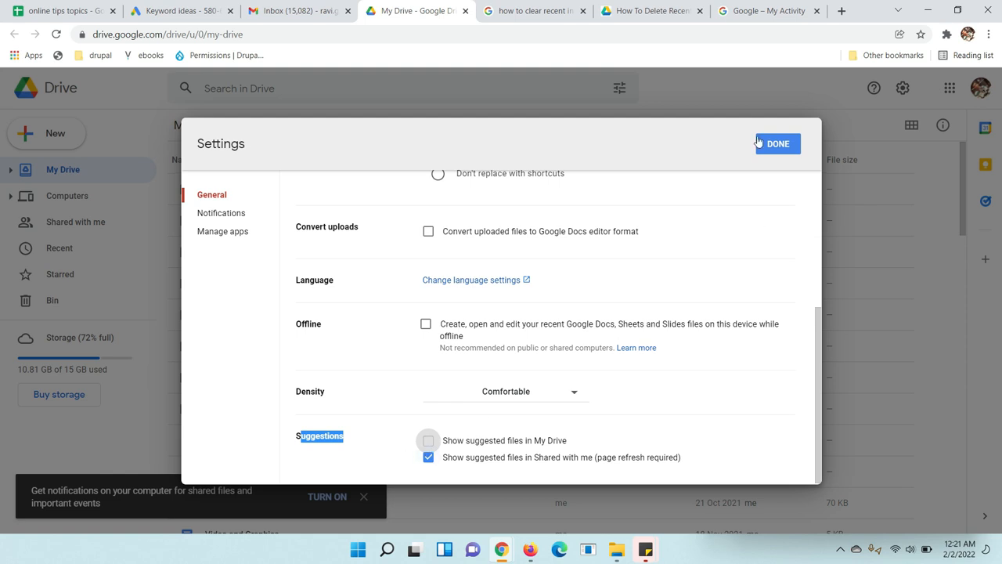
click(777, 144)
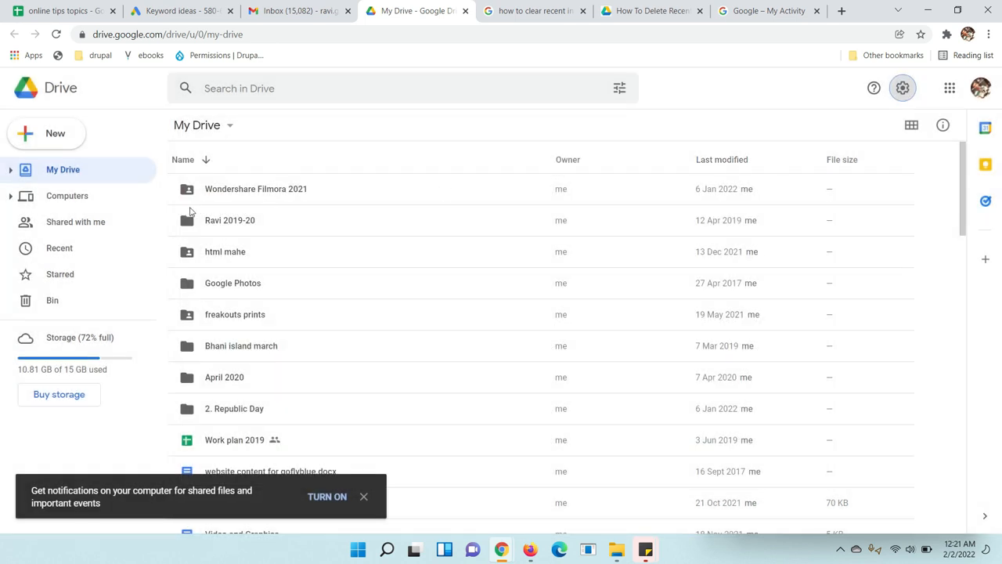
mouse_move(963, 175)
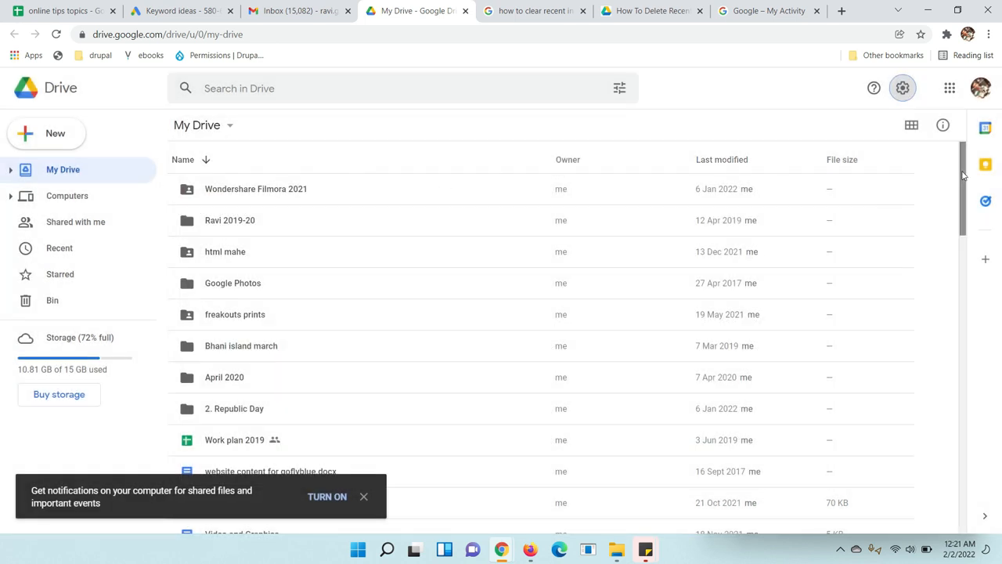
mouse_move(902, 88)
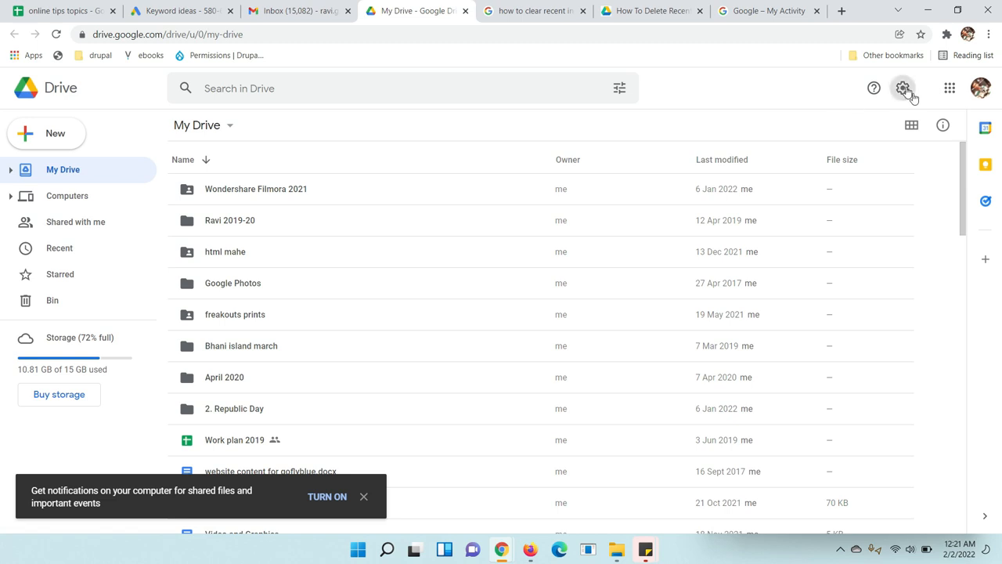
Turn 'Show suggested files in My Drive' back on in Drive Settings and confirm with Done
click(902, 88)
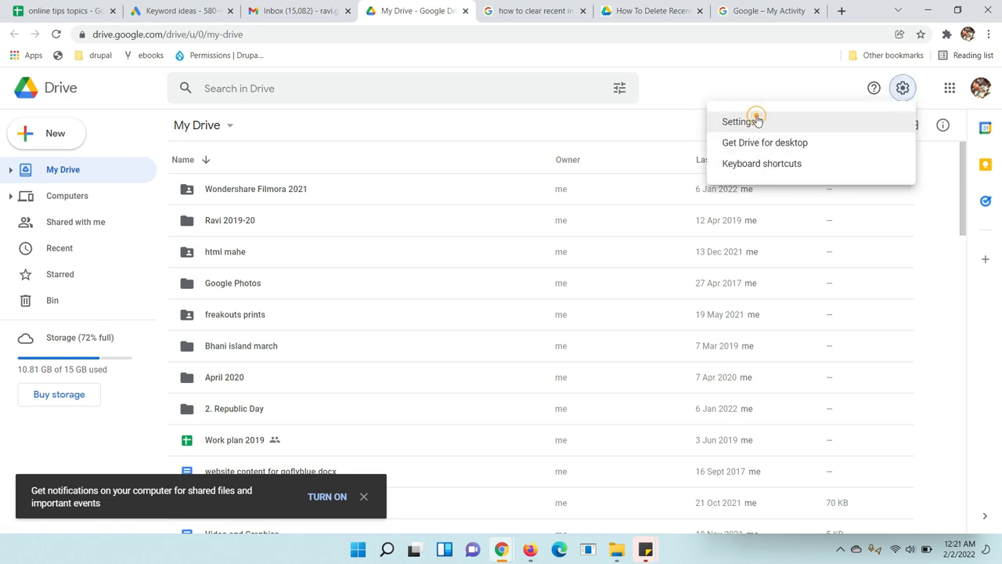
click(739, 122)
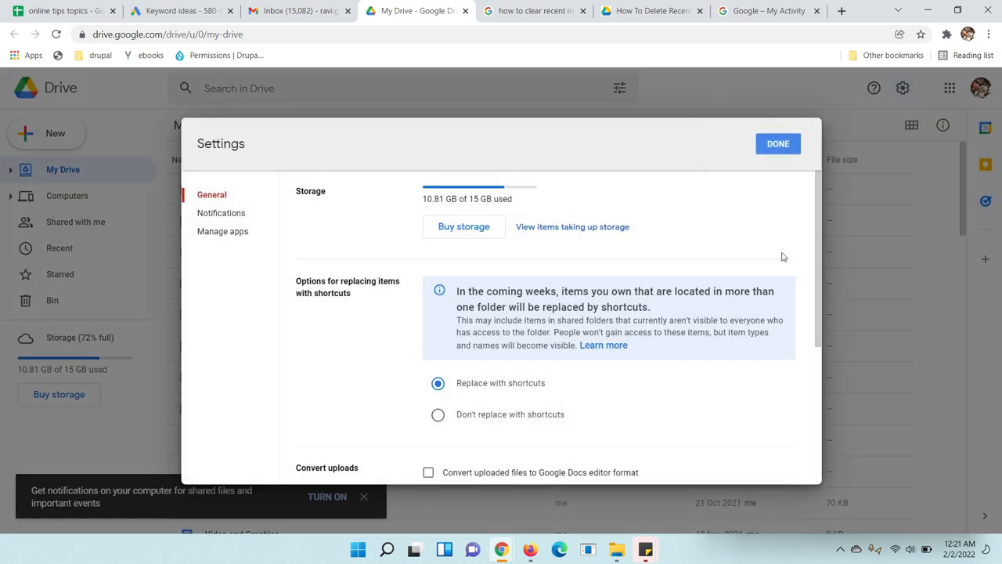
scroll(down, 3)
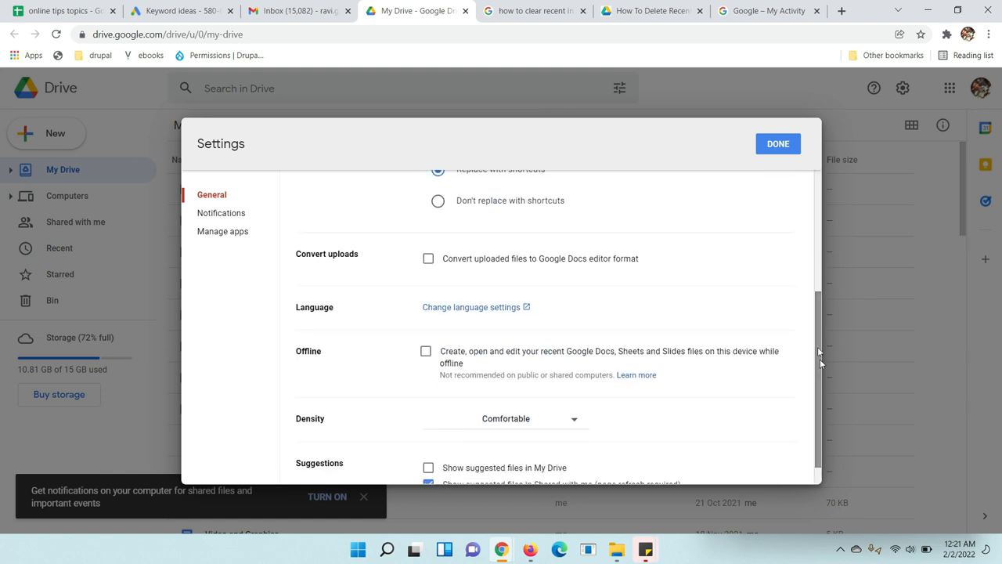
scroll(down, 3)
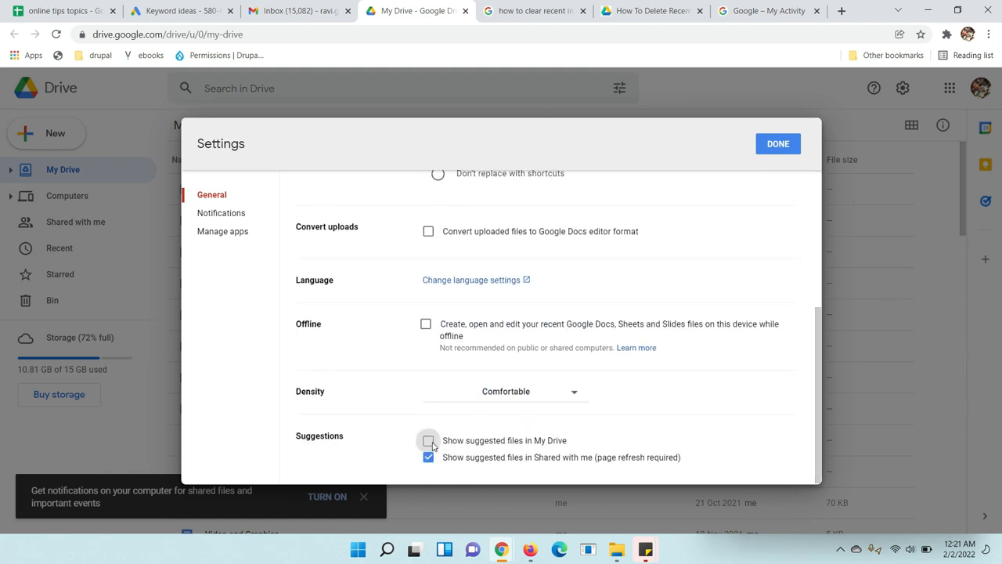
click(429, 440)
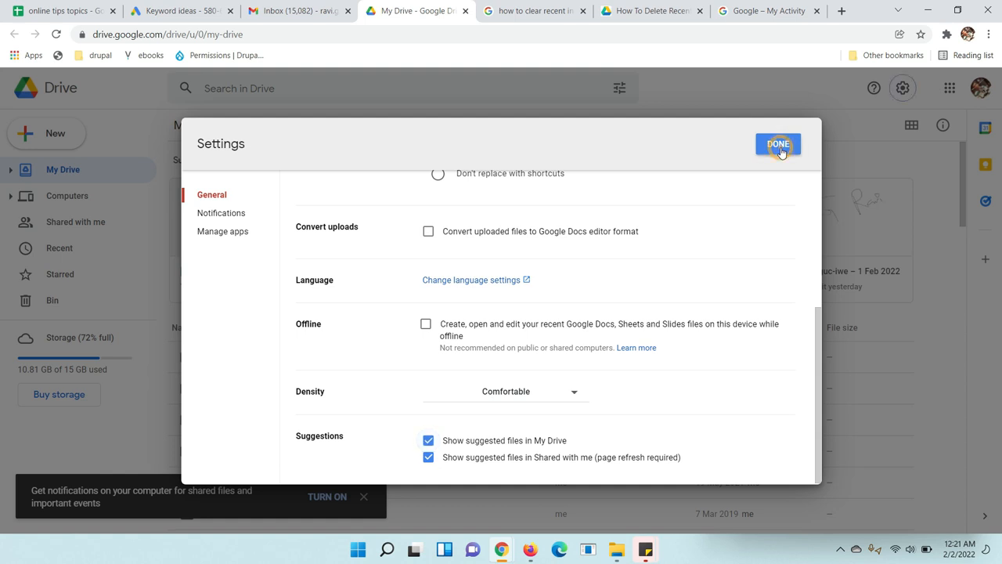
click(777, 144)
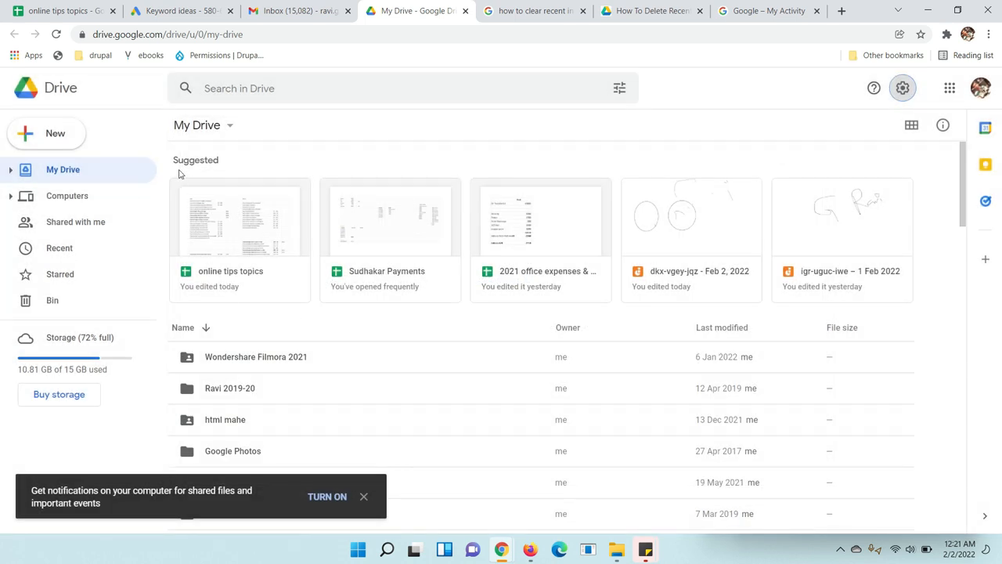
mouse_move(211, 161)
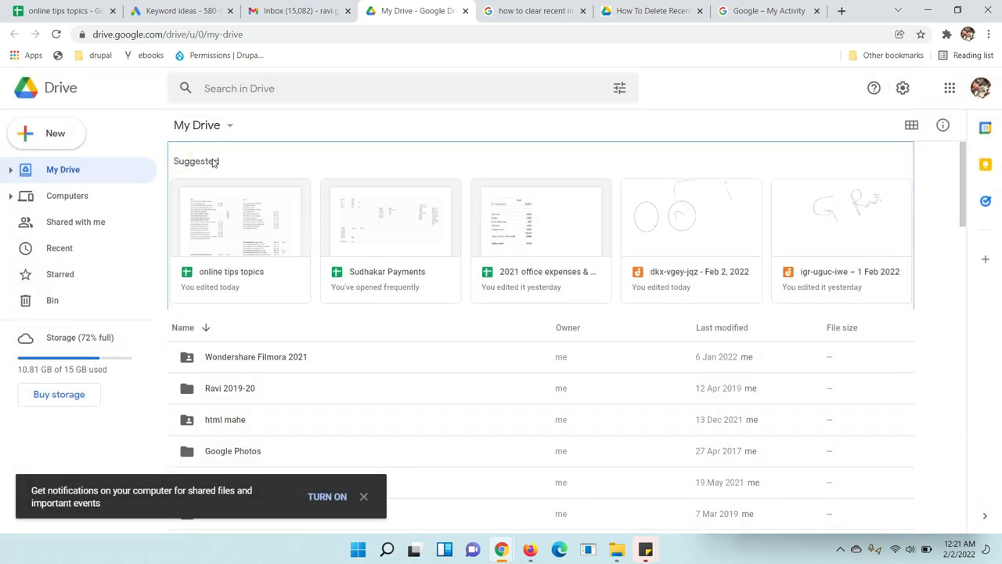